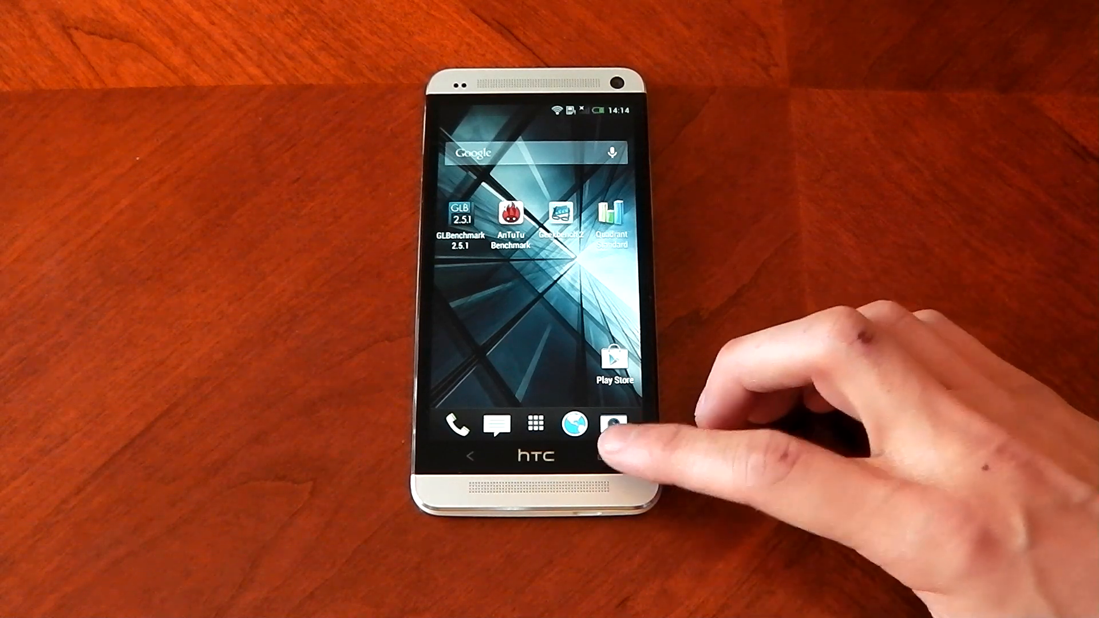
Launch Geekbench 2 to view the HTC One's Android 4.1.2, ARMv7 and 1.53 GB system info
left_click(612, 426)
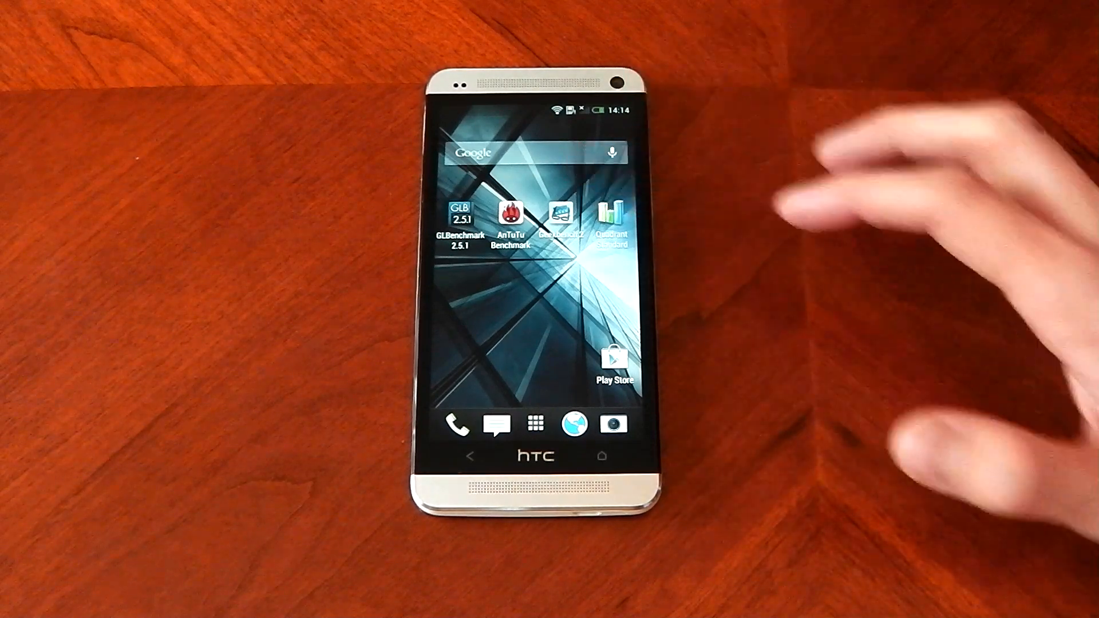
left_click(560, 213)
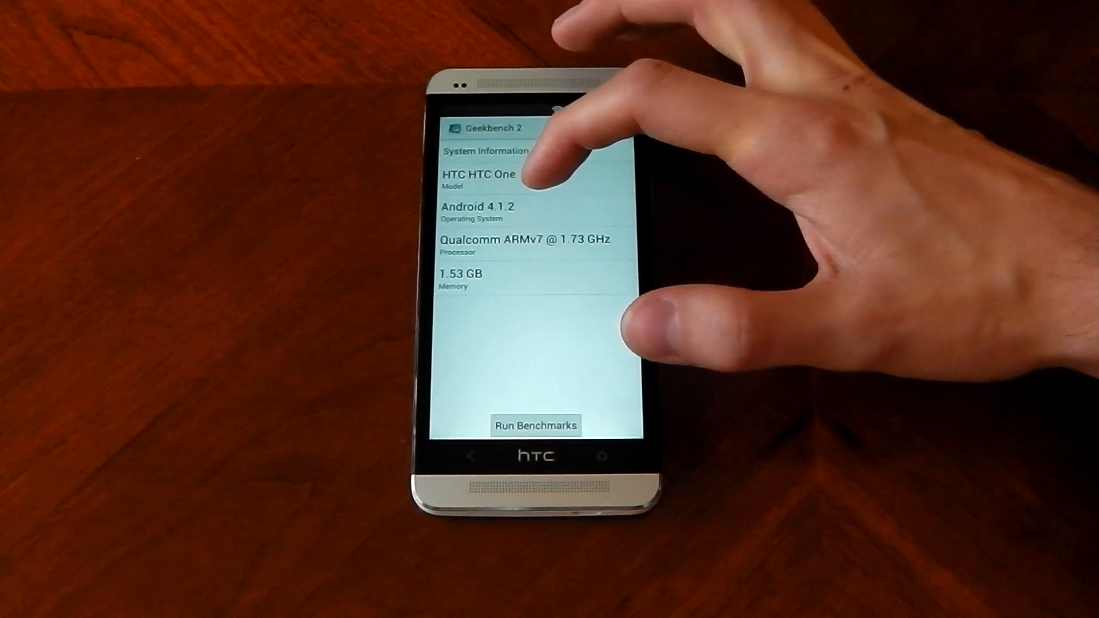
Run the Geekbench 2 benchmarks, scoring 2659, and compare the result against other phones
left_click(537, 425)
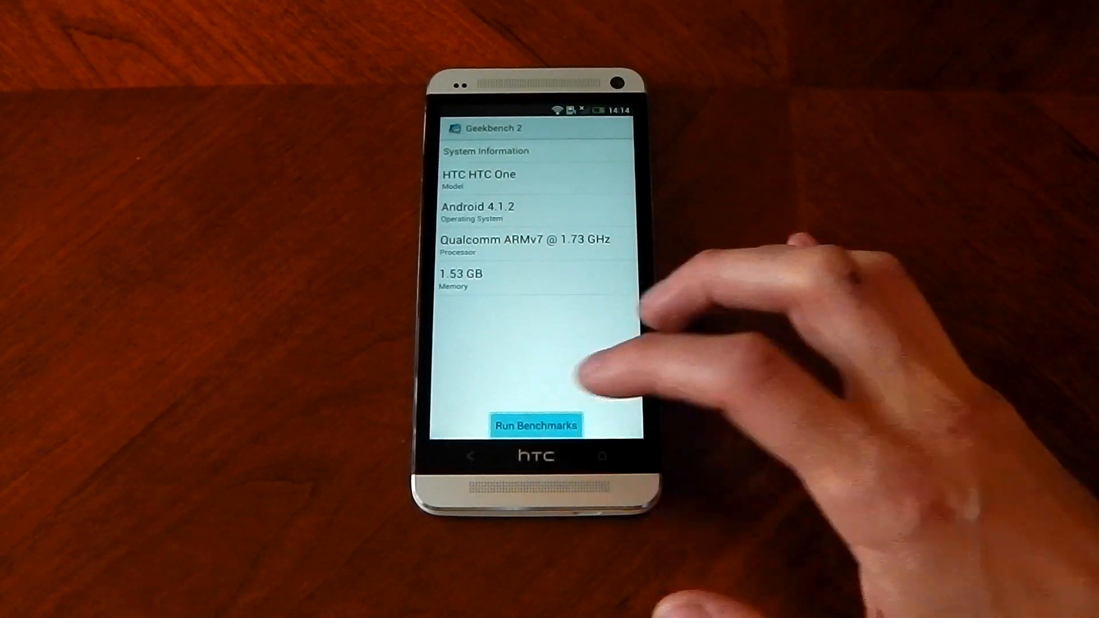
left_click(536, 425)
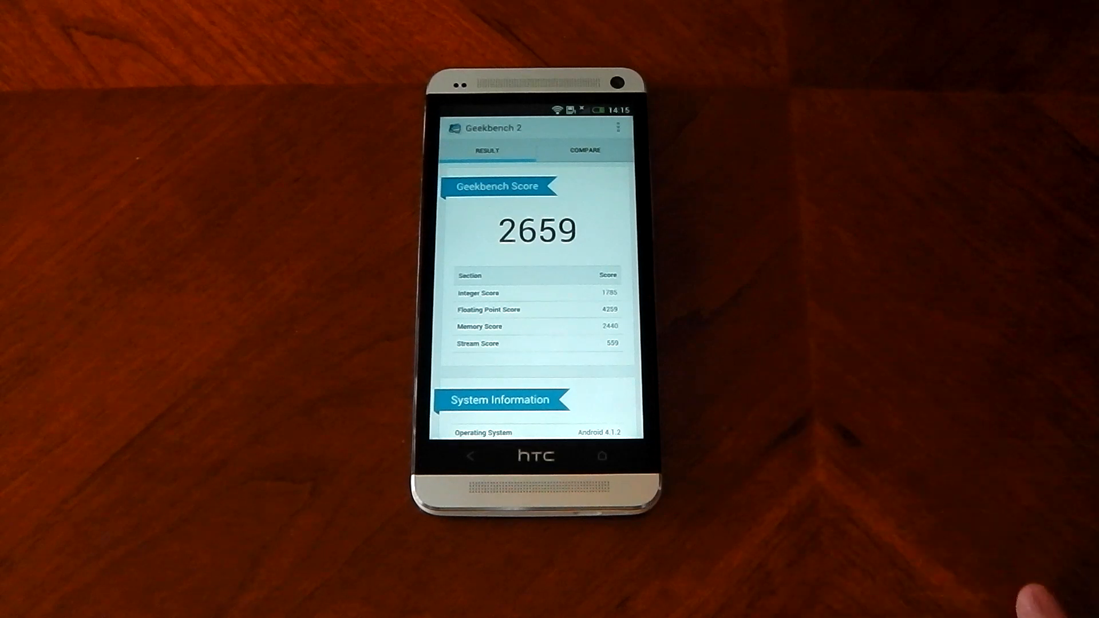
left_click(584, 150)
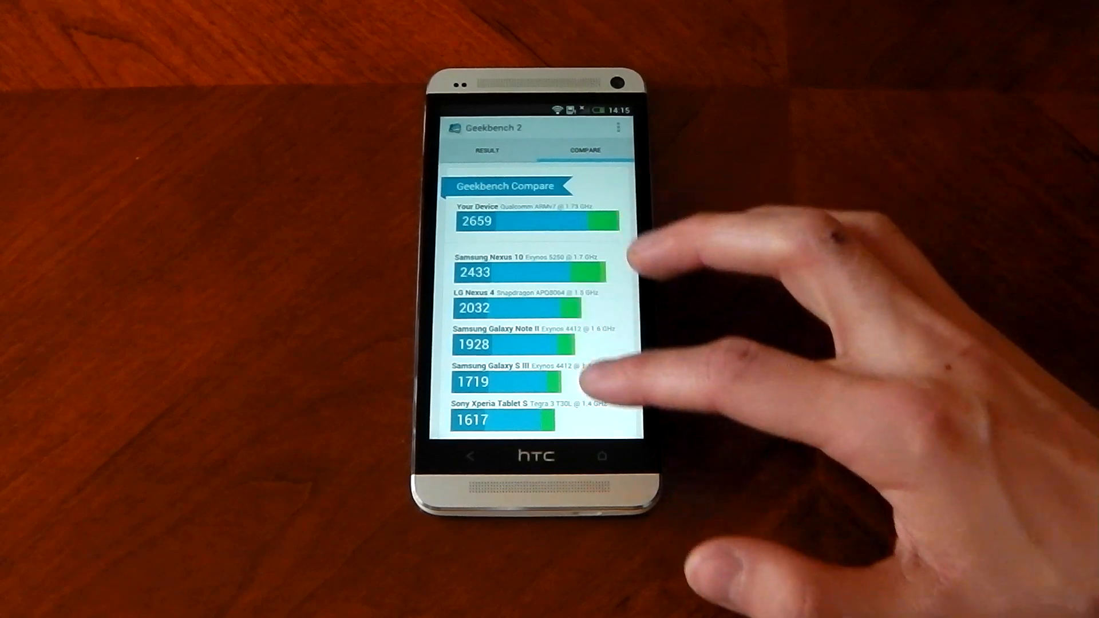
left_click(486, 151)
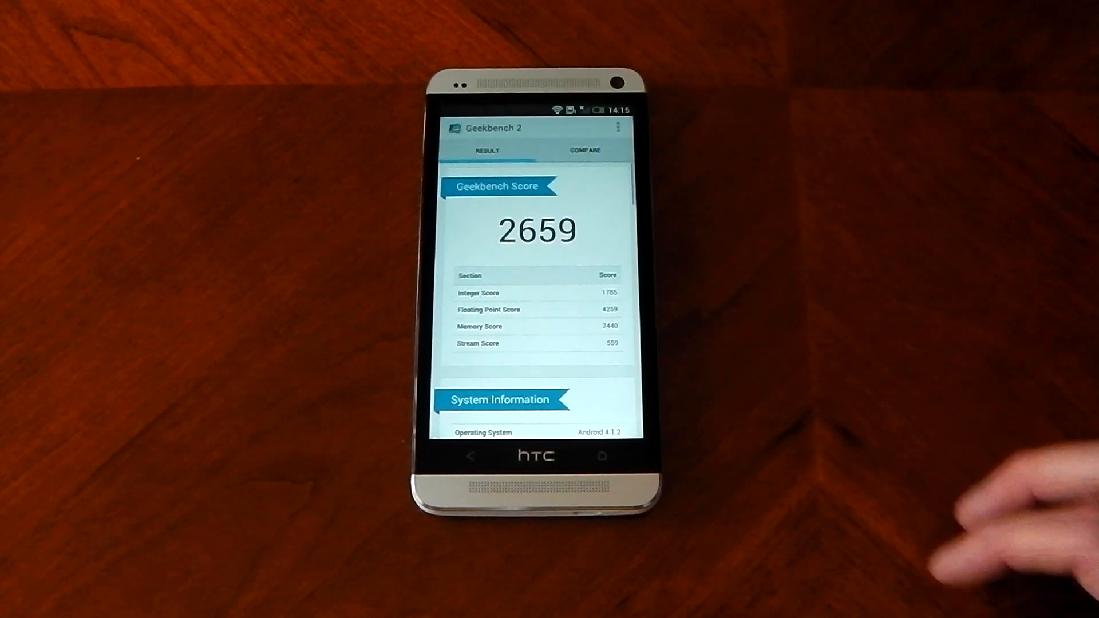
scroll("down", 3)
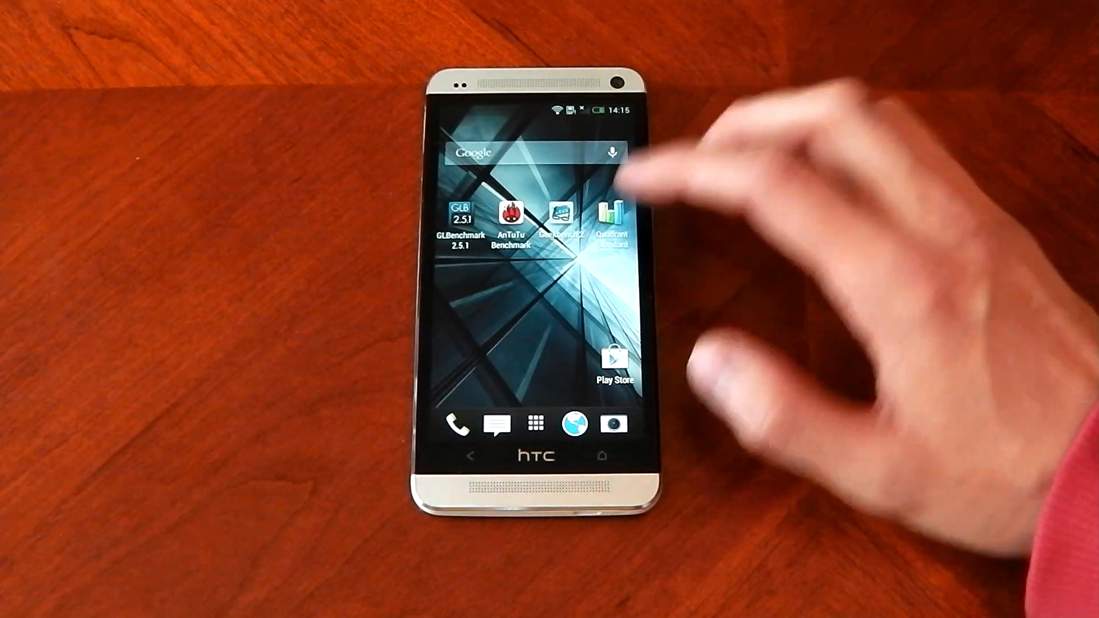
Run Quadrant Standard's full benchmark and send the results for final scoring
left_click(611, 212)
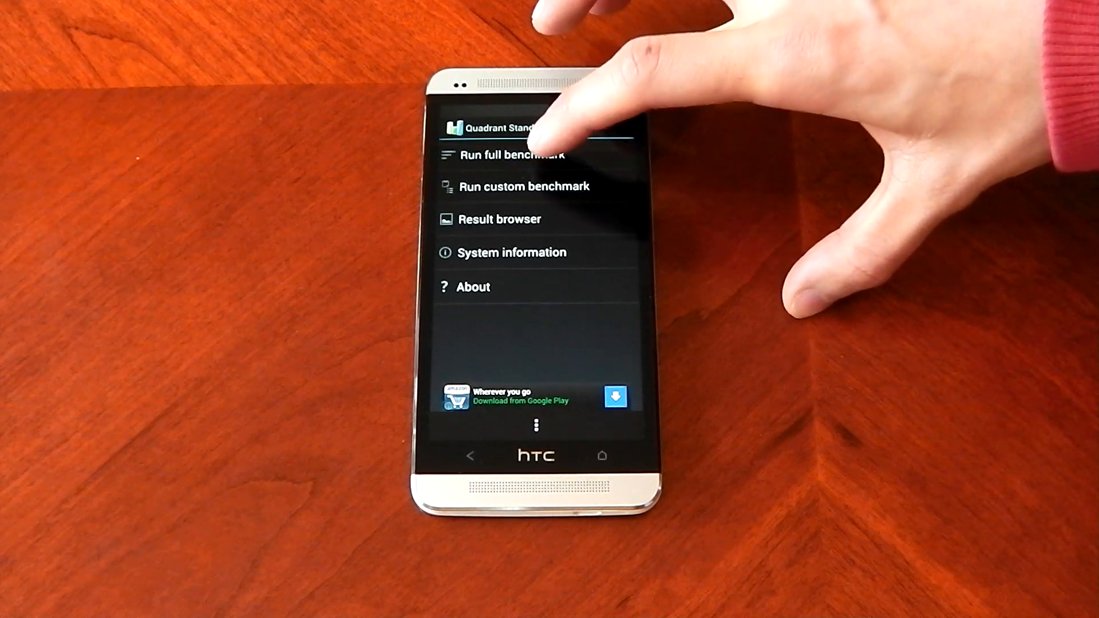
left_click(512, 155)
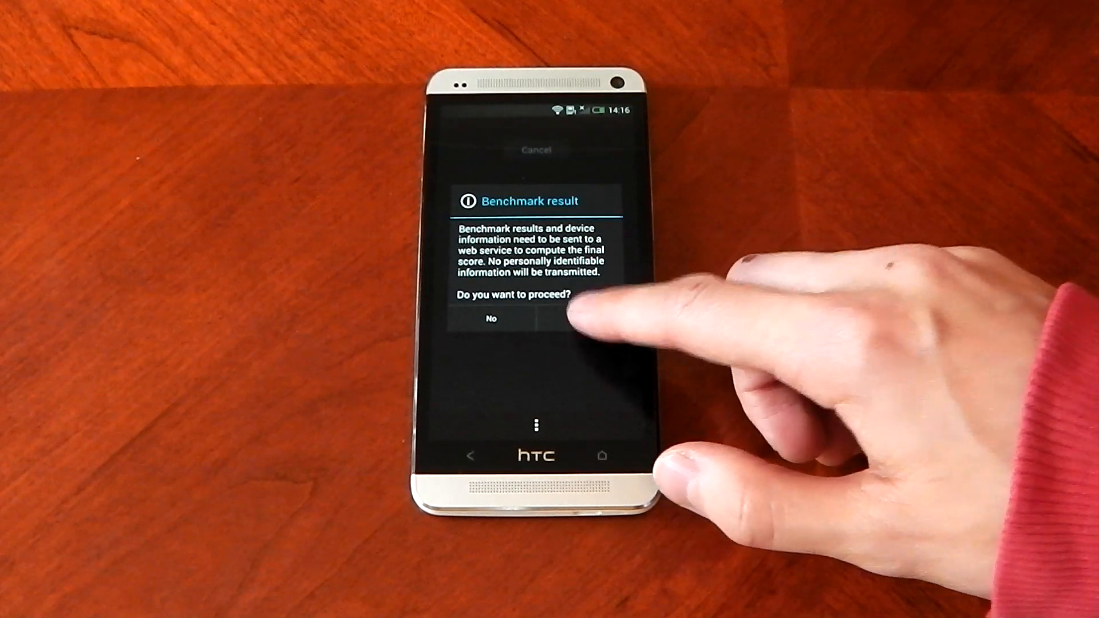
left_click(568, 319)
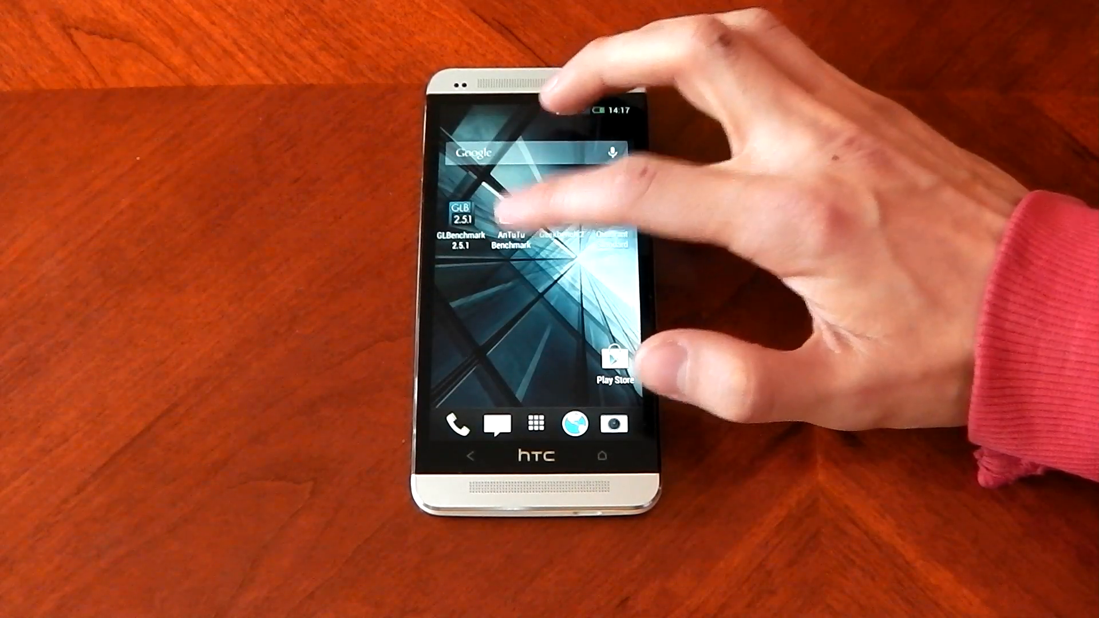
Run AnTuTu's full test past the score submission form to the ranking chart
left_click(510, 232)
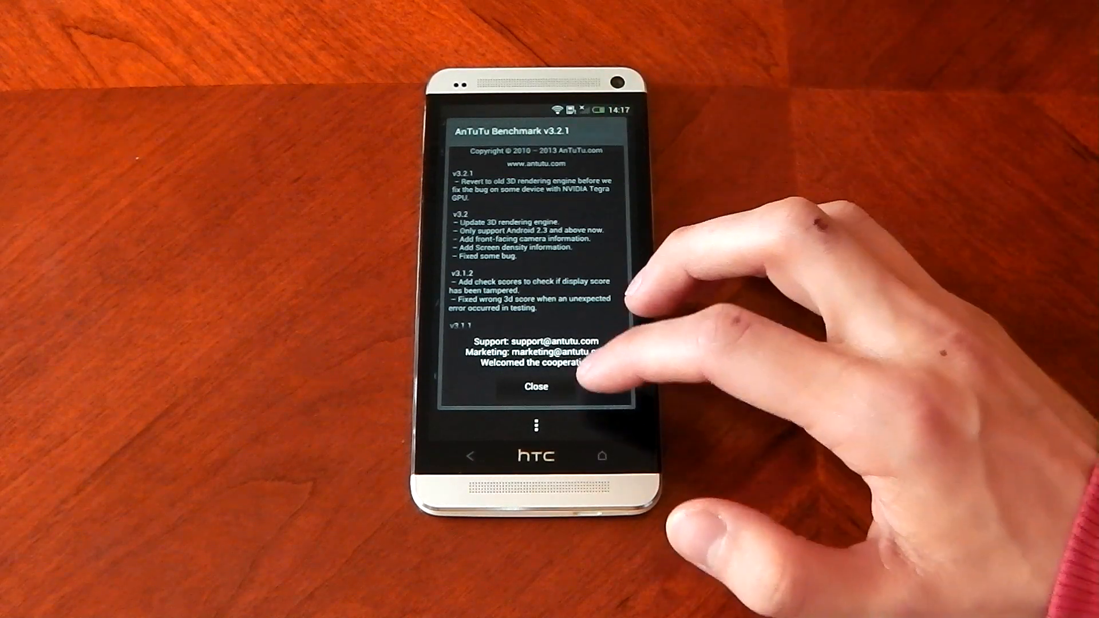
left_click(536, 386)
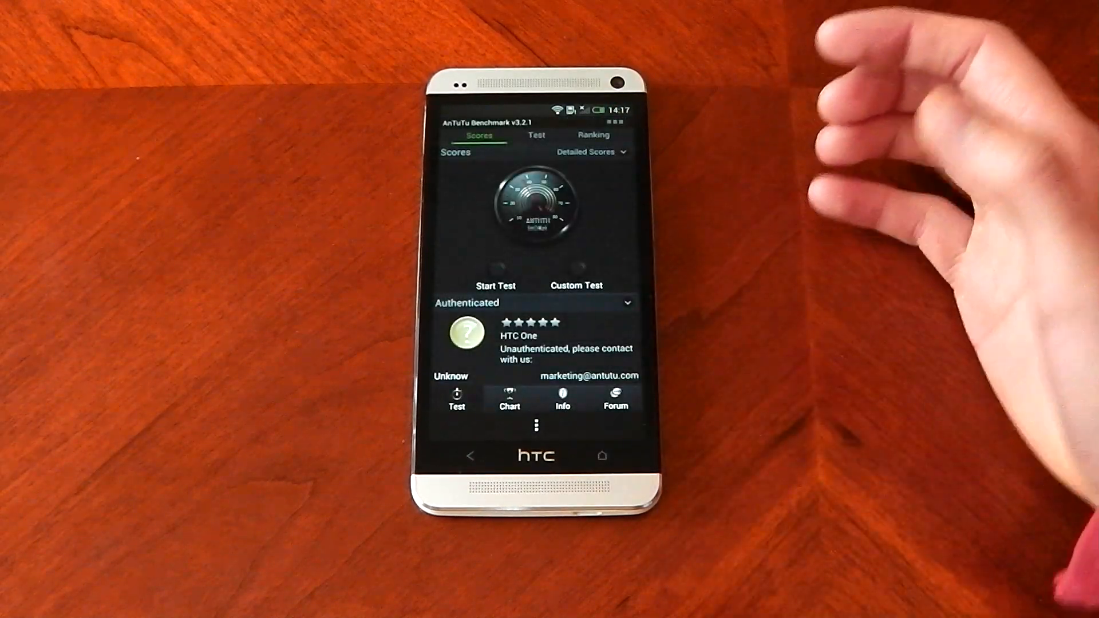
left_click(536, 134)
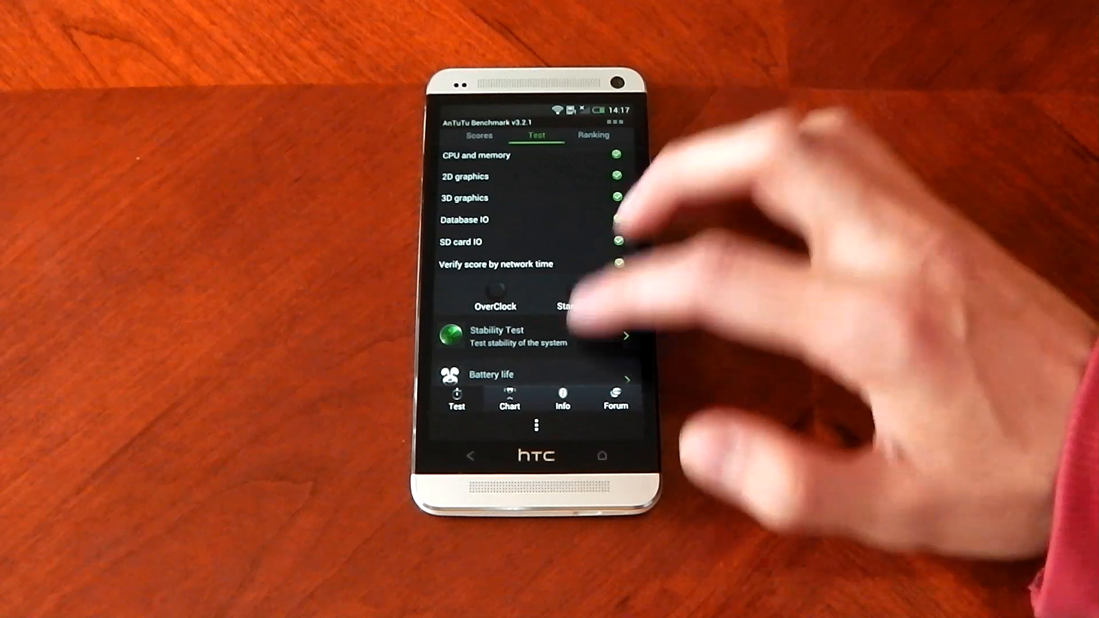
left_click(568, 307)
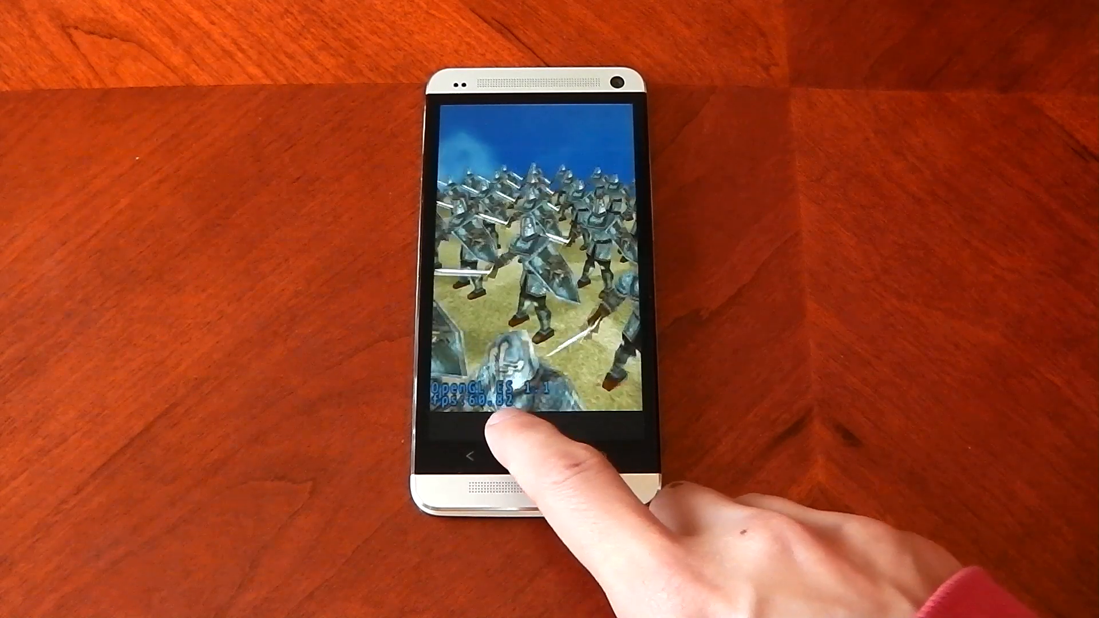
left_click(471, 454)
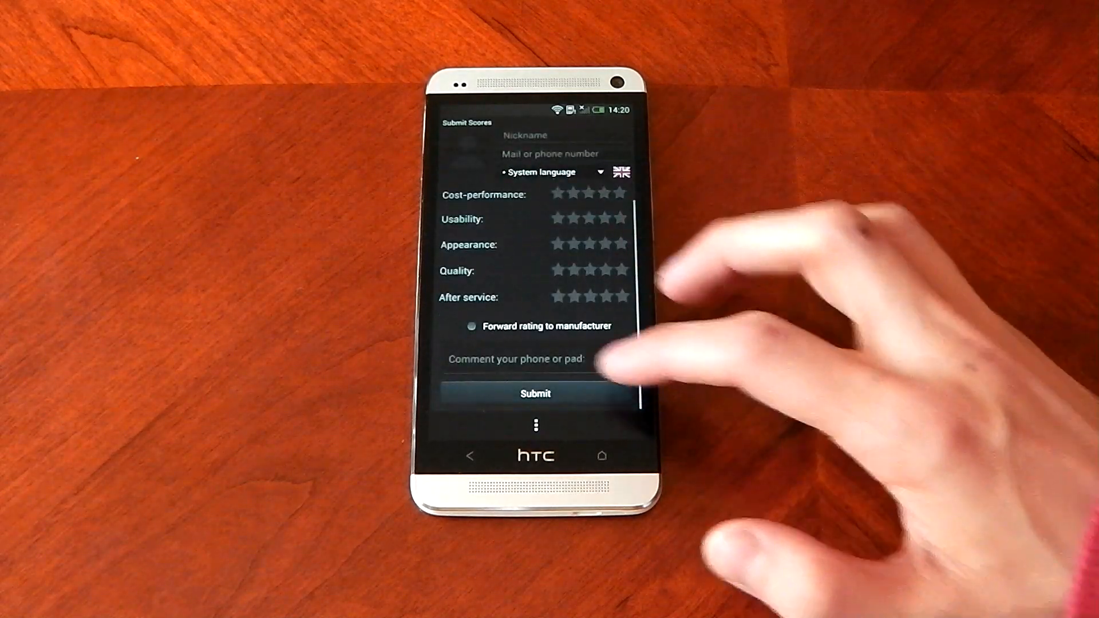
left_click(535, 394)
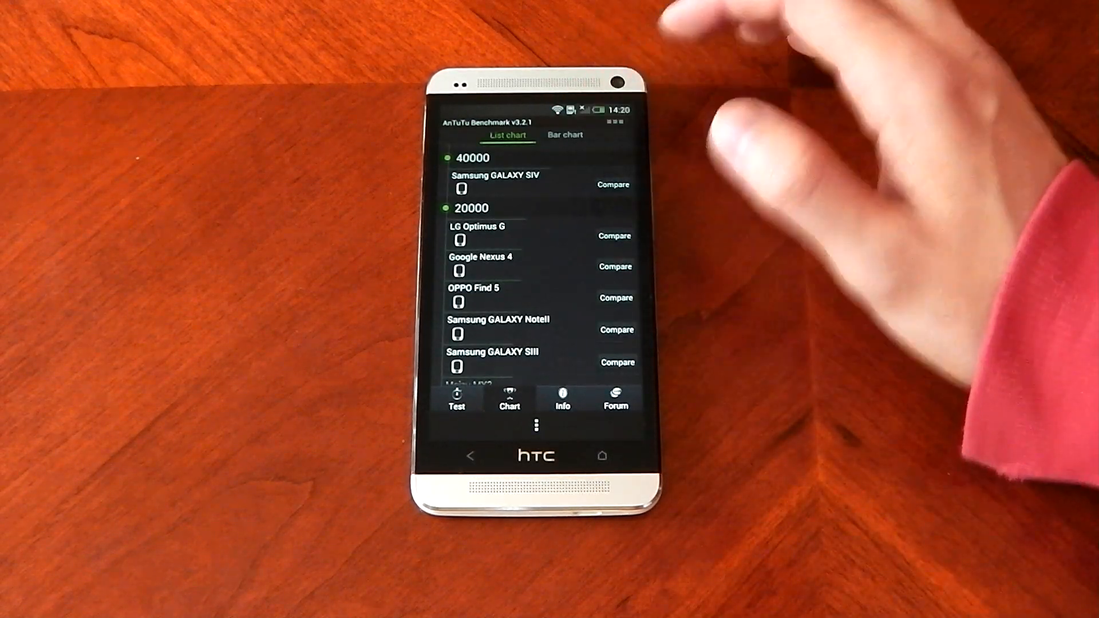
View AnTuTu rankings as a bar chart, then compare the HTC One's 23504 against Google Nexus 4
left_click(565, 135)
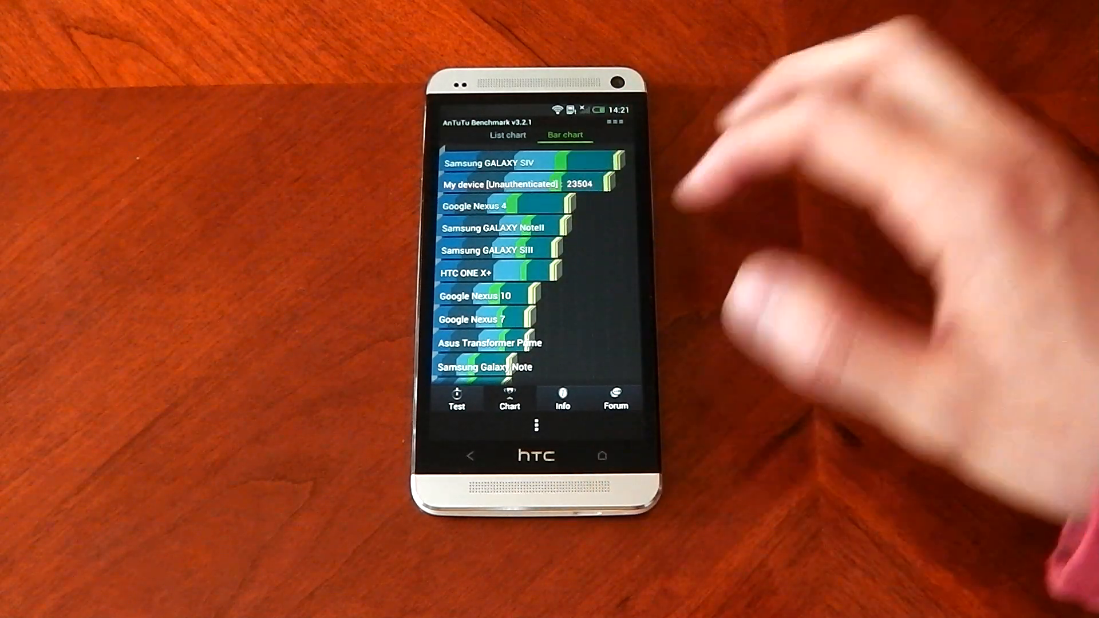
left_click(508, 135)
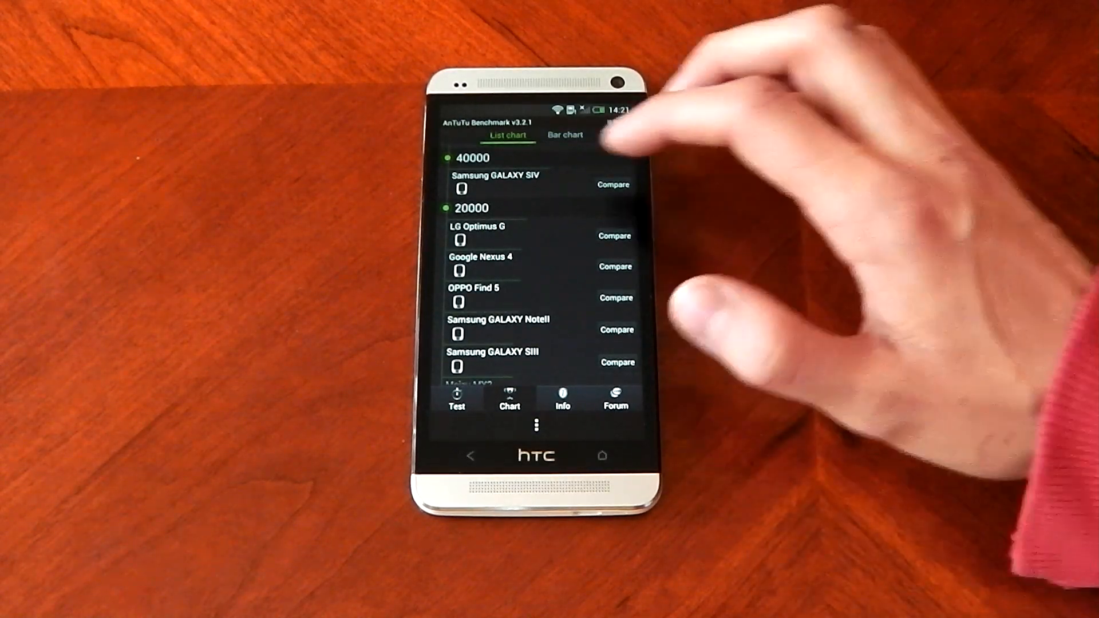
left_click(615, 266)
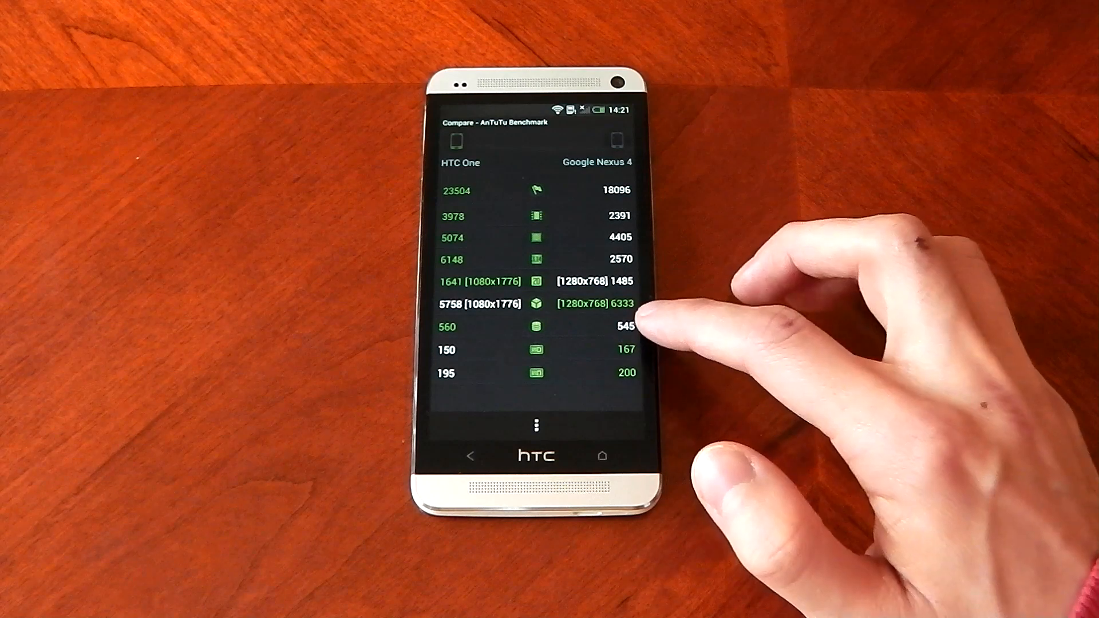
mouse_move(631, 316)
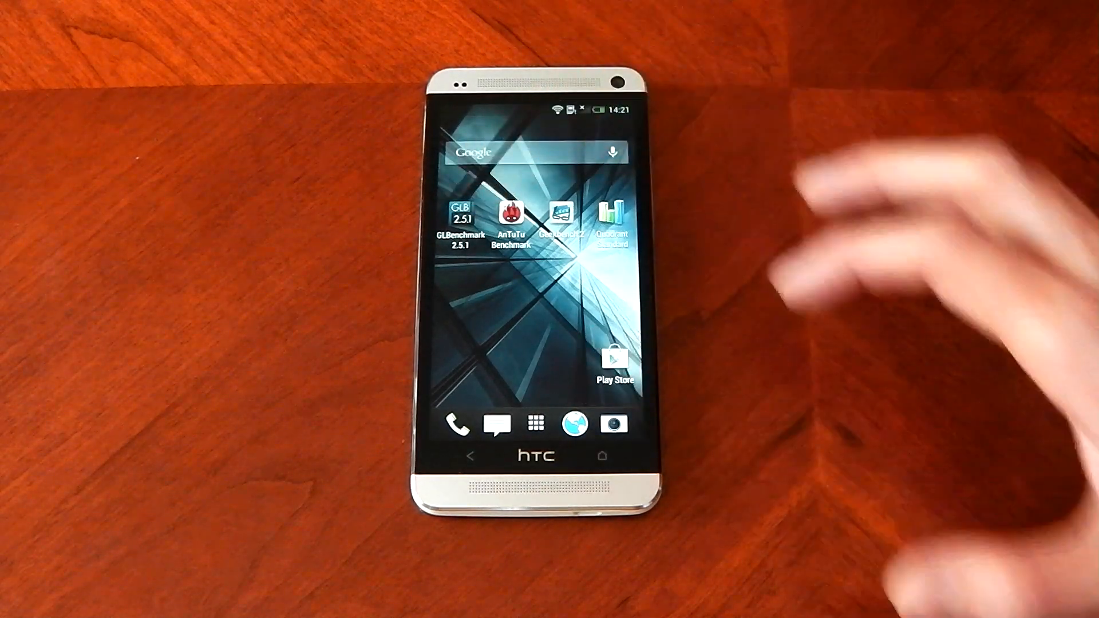
Launch GLBenchmark 2.5.1, accept the license, skip account setup, and start all performance tests
left_click(459, 213)
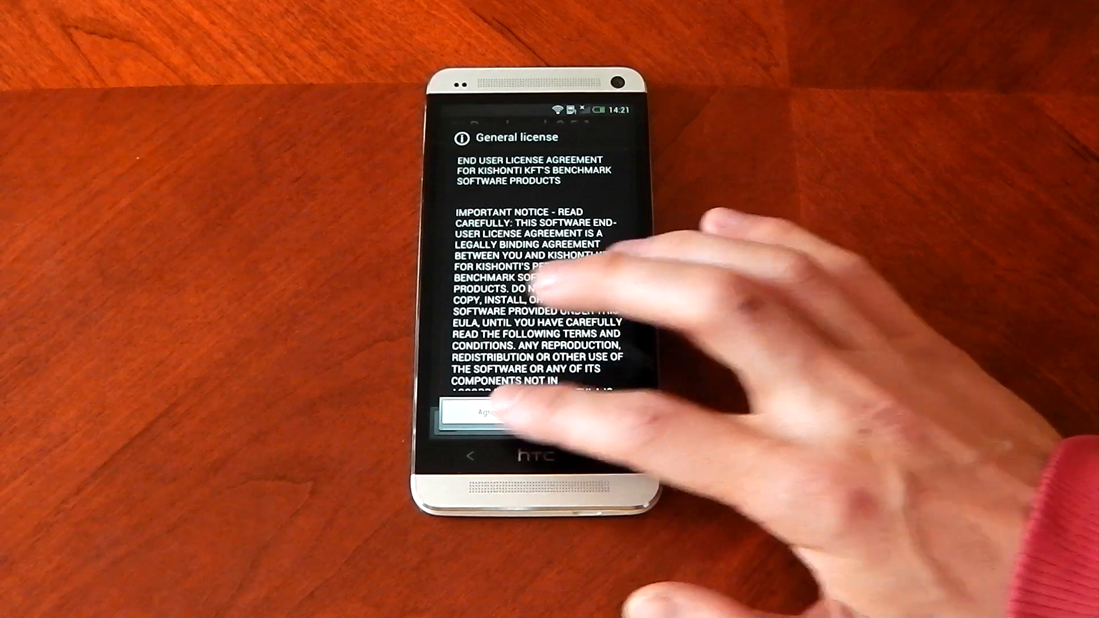
left_click(489, 412)
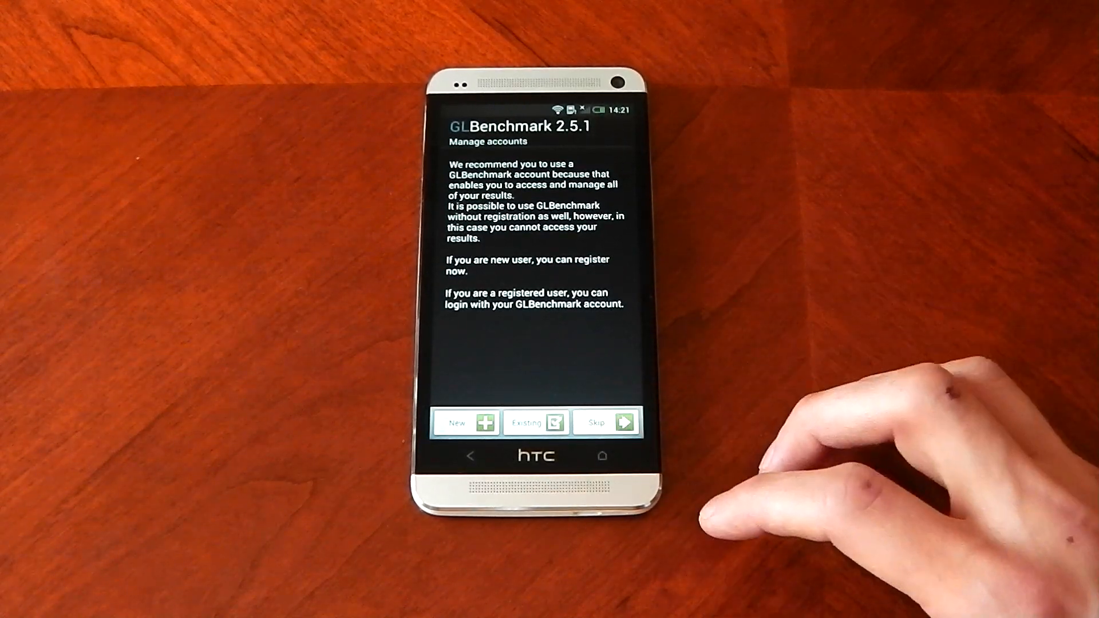
left_click(605, 423)
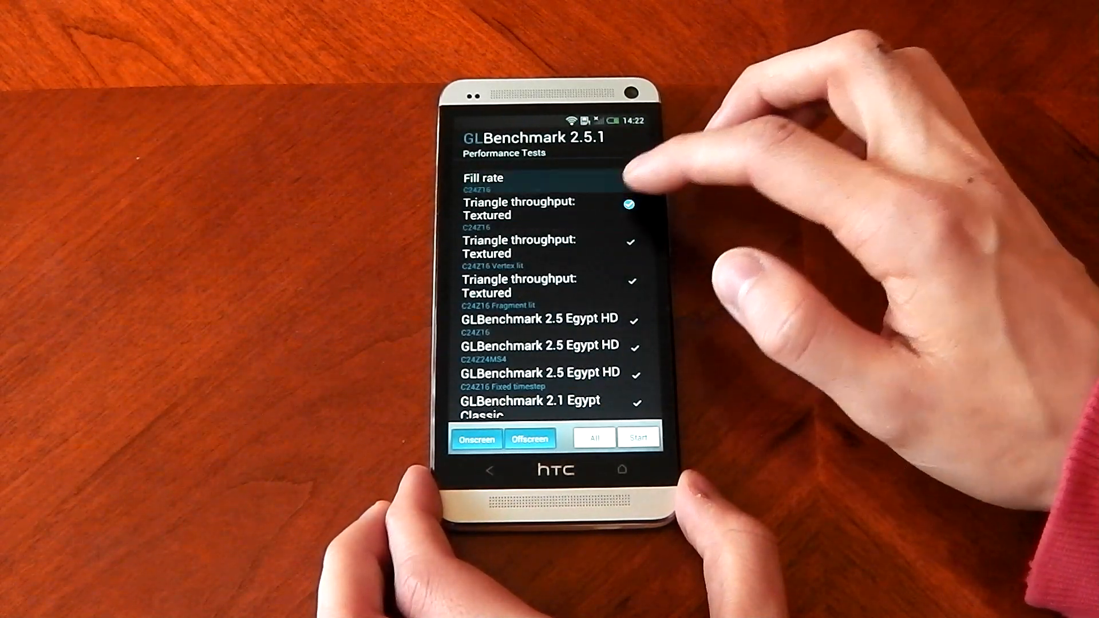
scroll("down", 3)
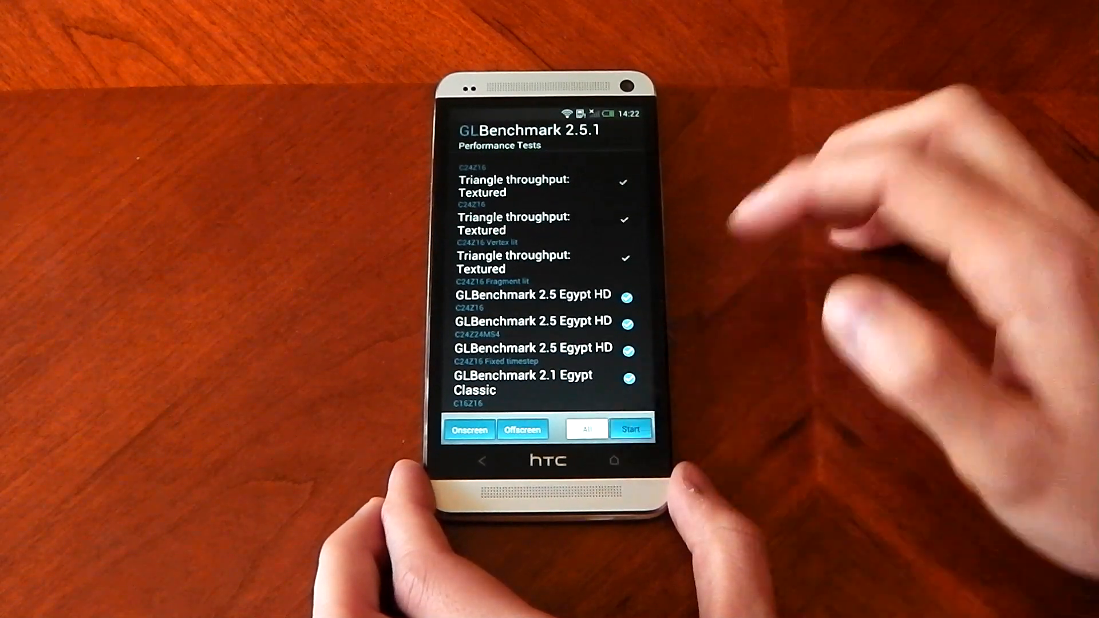
left_click(629, 429)
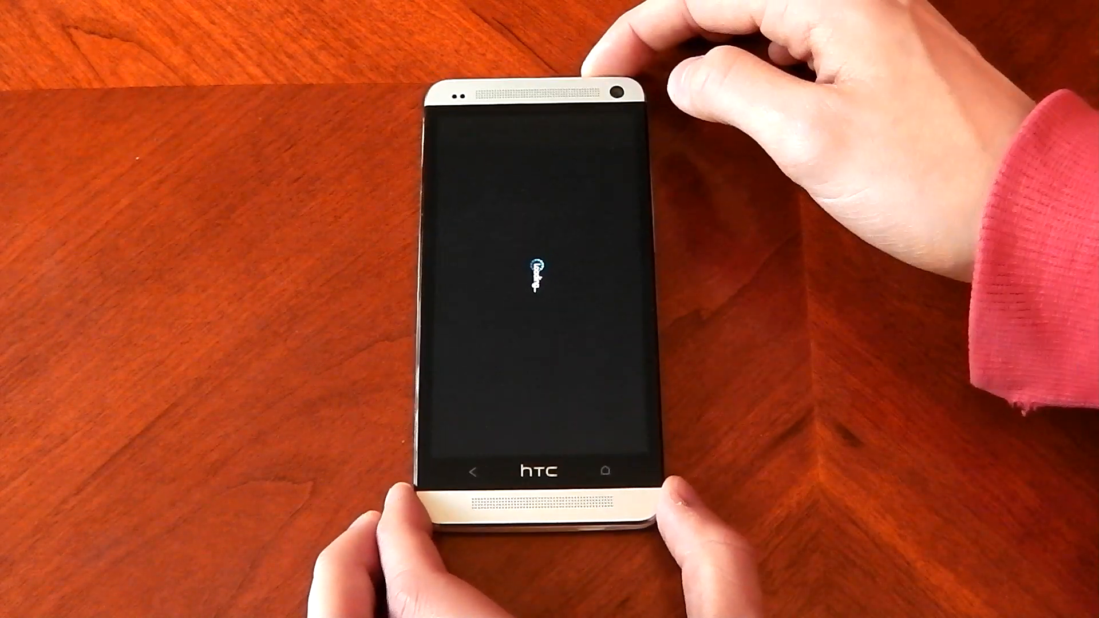